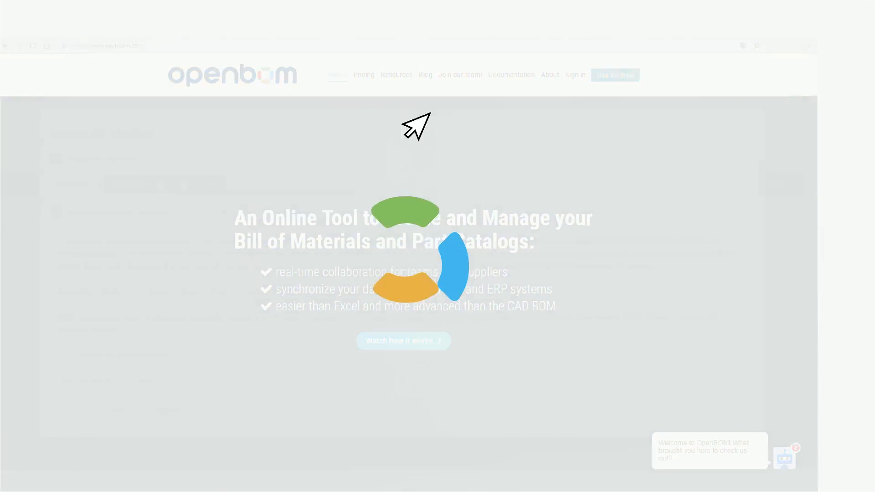
Go to the OpenBOM account sign-in page from the website header.
{"action": "left_click", "coordinate": [614, 75]}
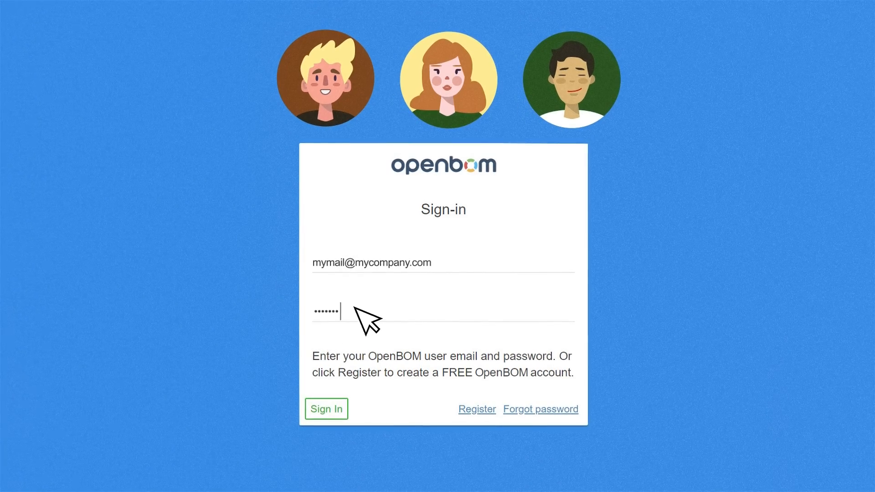
Sign in to the OpenBOM account and start a new BOM with Create BOM.
{"action": "left_click", "coordinate": [326, 408]}
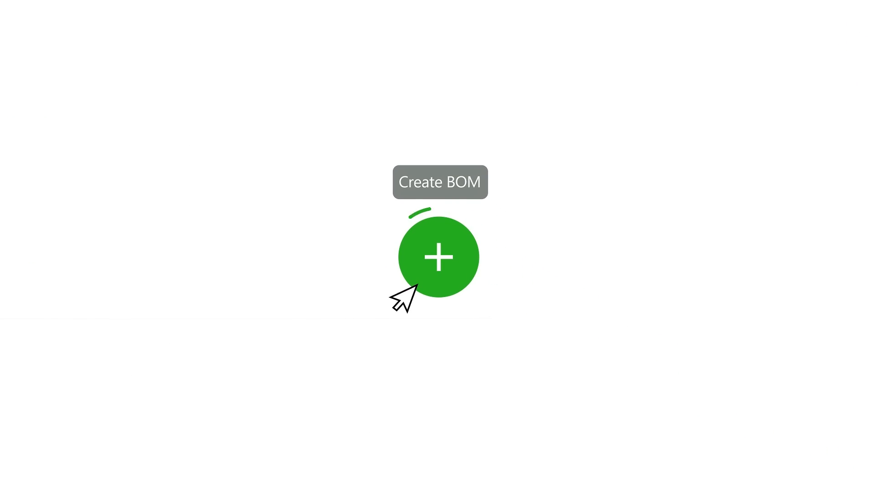
{"action": "left_click", "coordinate": [439, 257]}
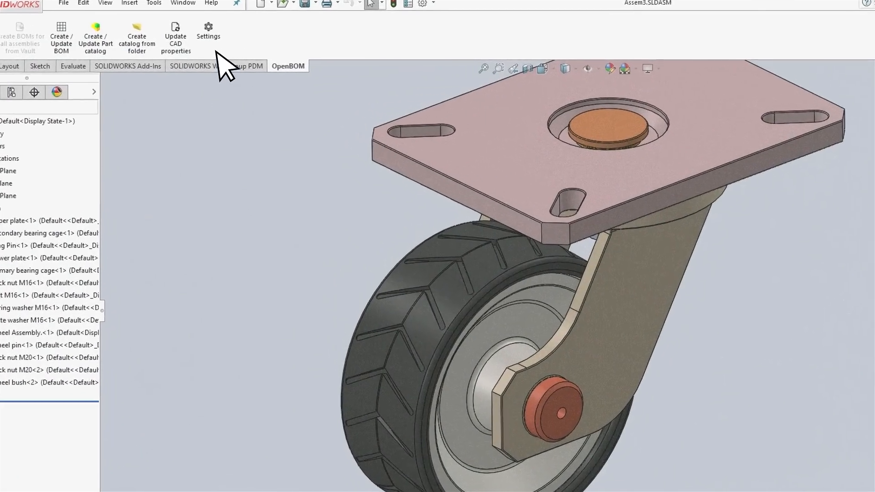
Confirm the add-in settings with Part List BOM type and T2 template, then run the export.
{"action": "left_click", "coordinate": [208, 27]}
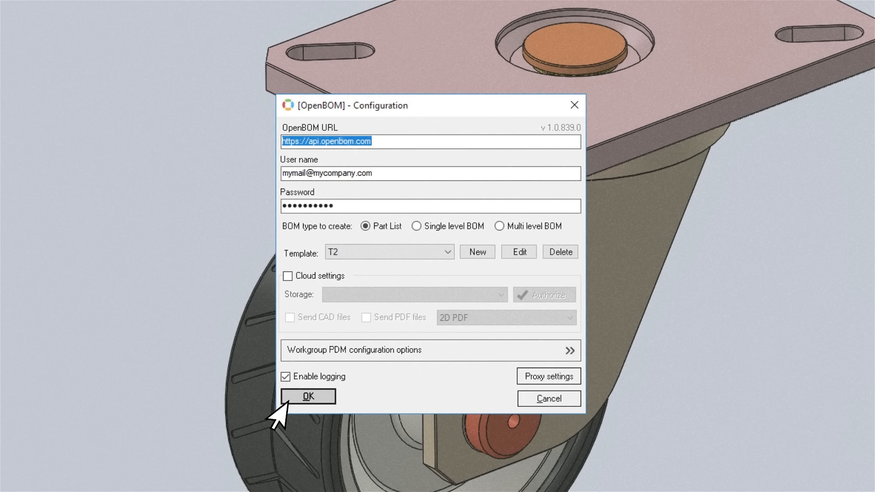
{"action": "left_click", "coordinate": [307, 396]}
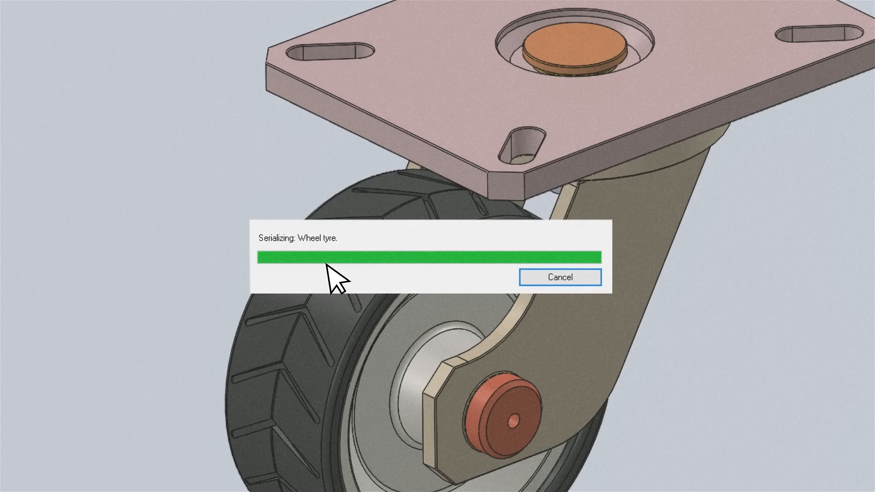